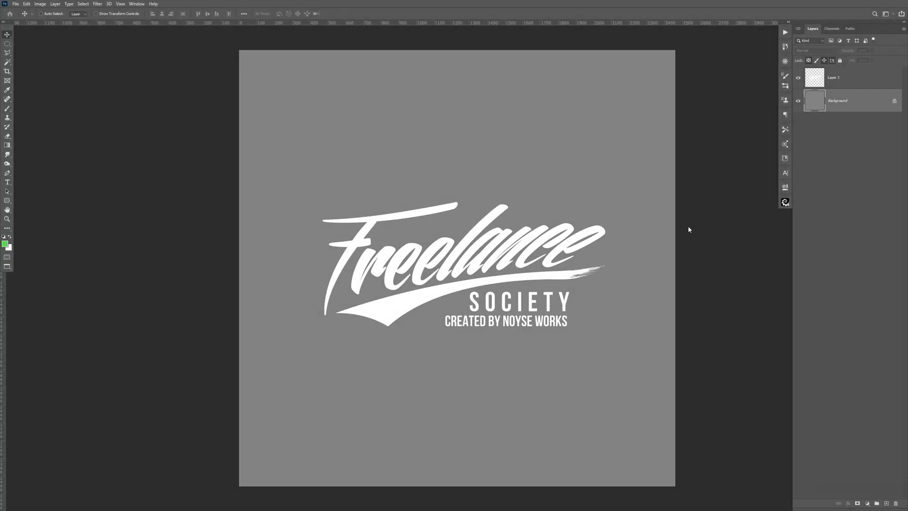
Step: Switch to the 'Gold Text on Black Concrete.psd' document from the Window menu
key("space")
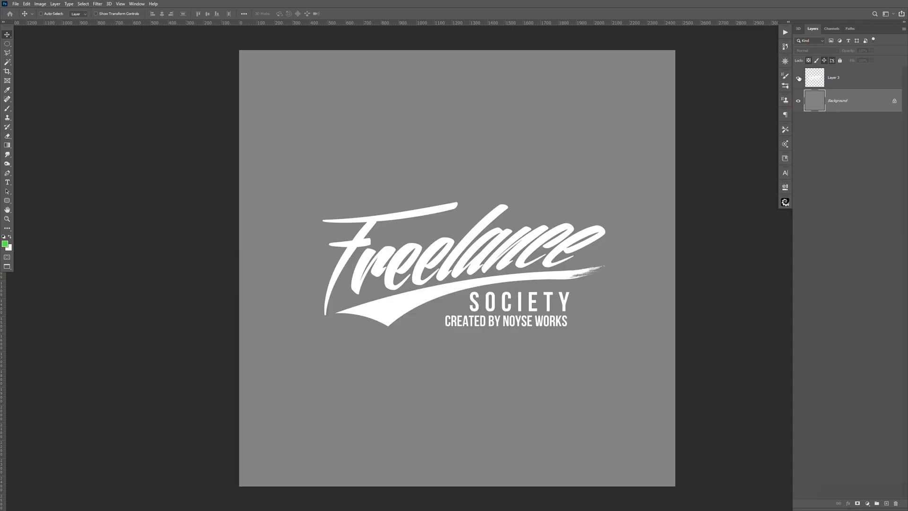
mouse_move(798, 78)
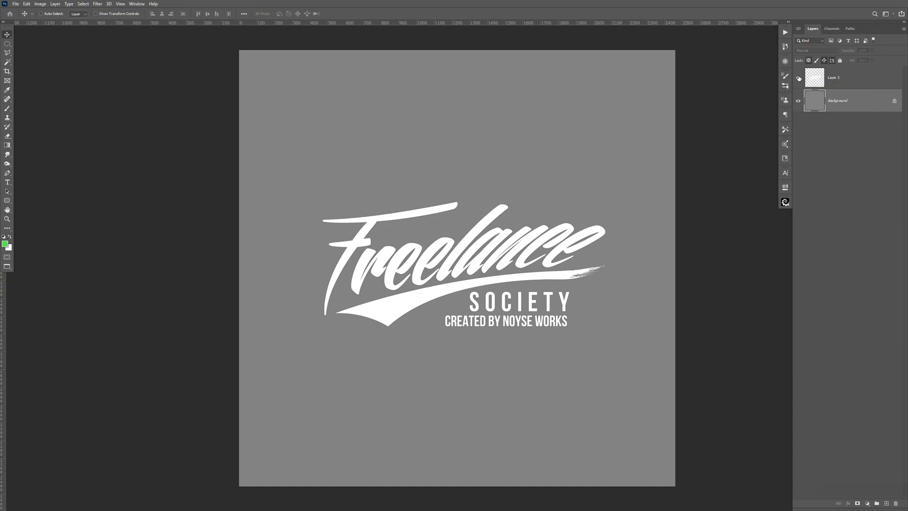
mouse_move(760, 190)
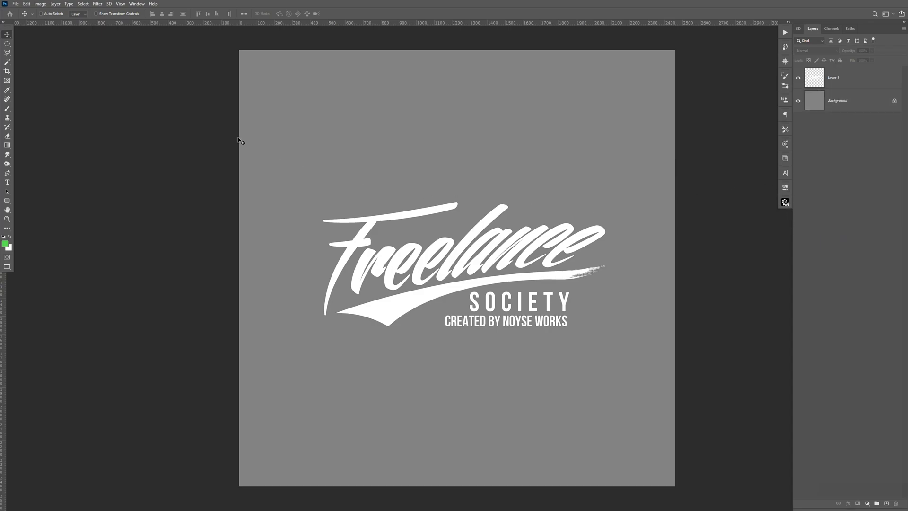
mouse_move(226, 133)
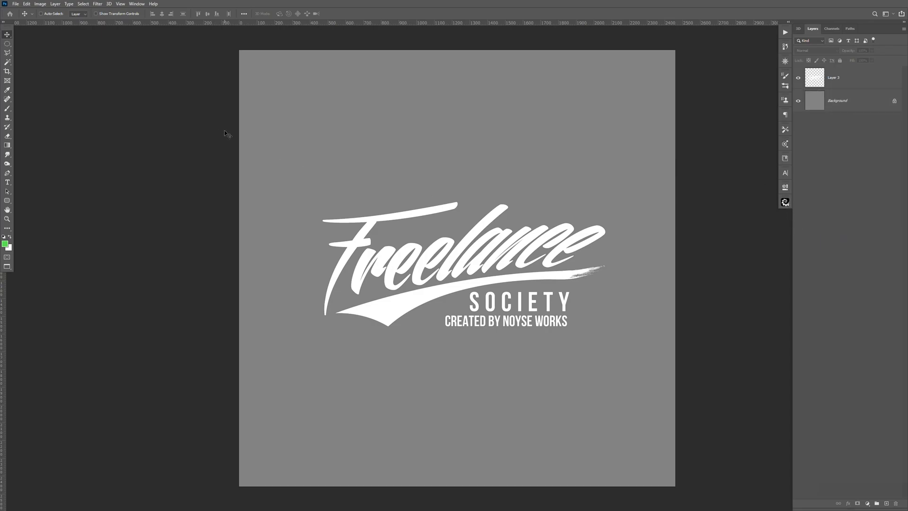
mouse_move(136, 34)
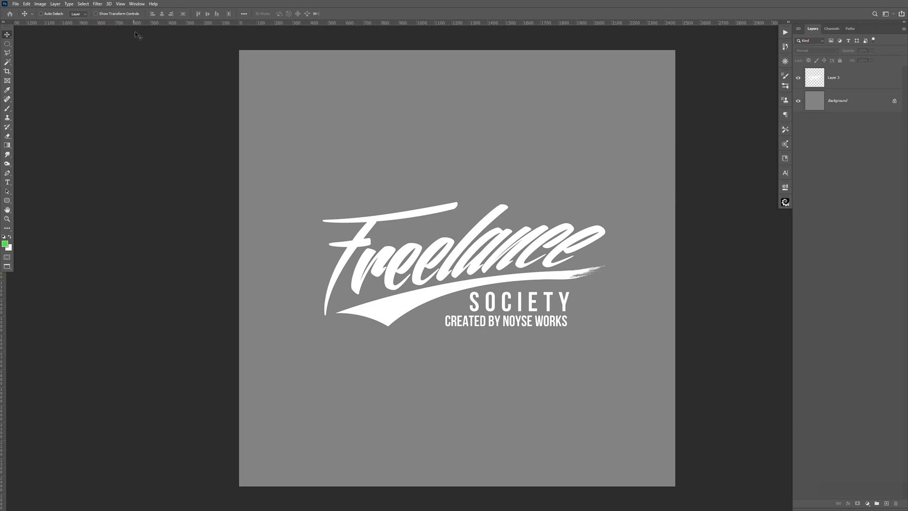
left_click(136, 3)
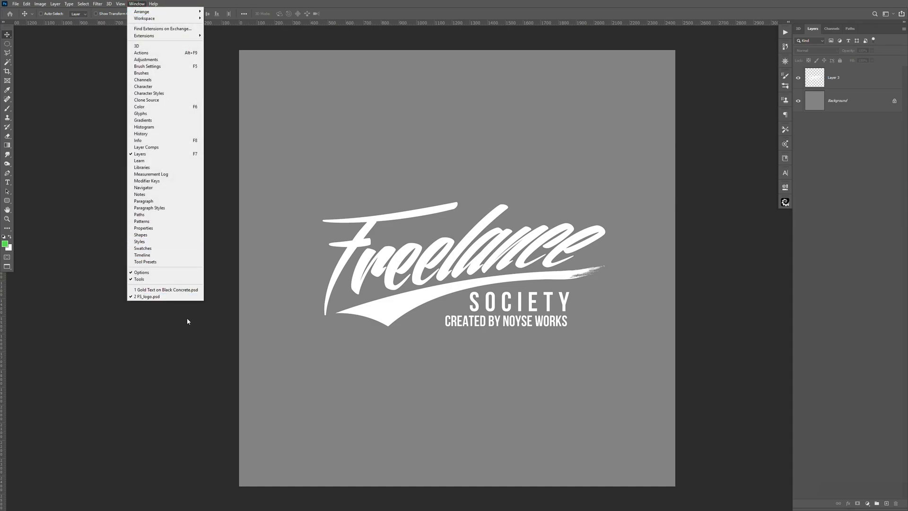
mouse_move(174, 289)
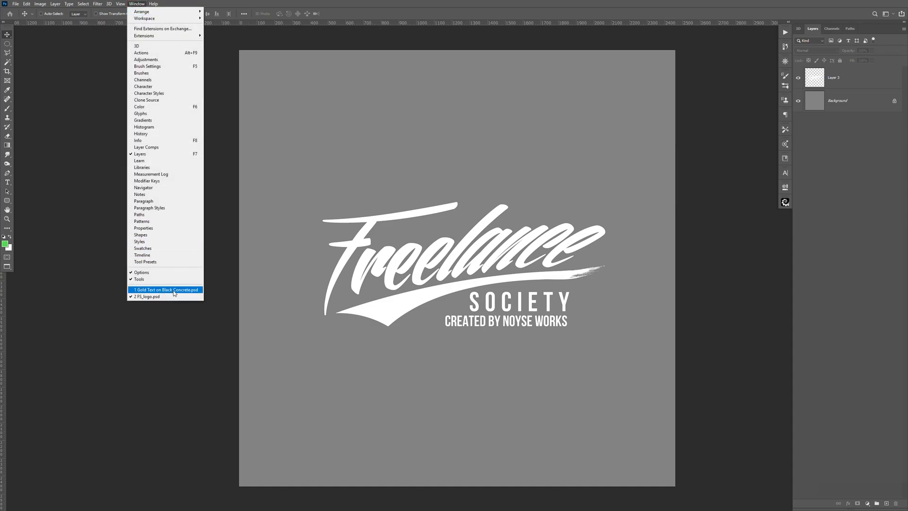
left_click(166, 290)
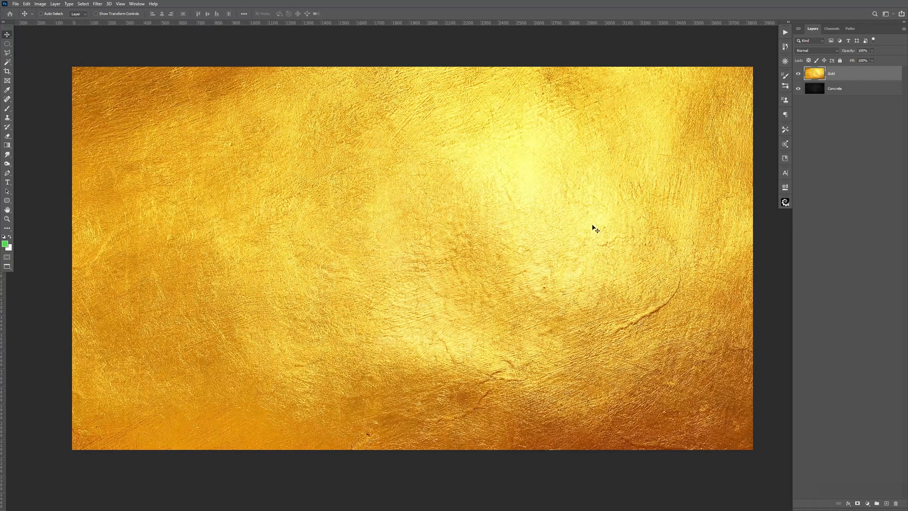
Step: Check the Gold and Concrete texture layers by toggling visibility, leaving both shown
left_click(799, 73)
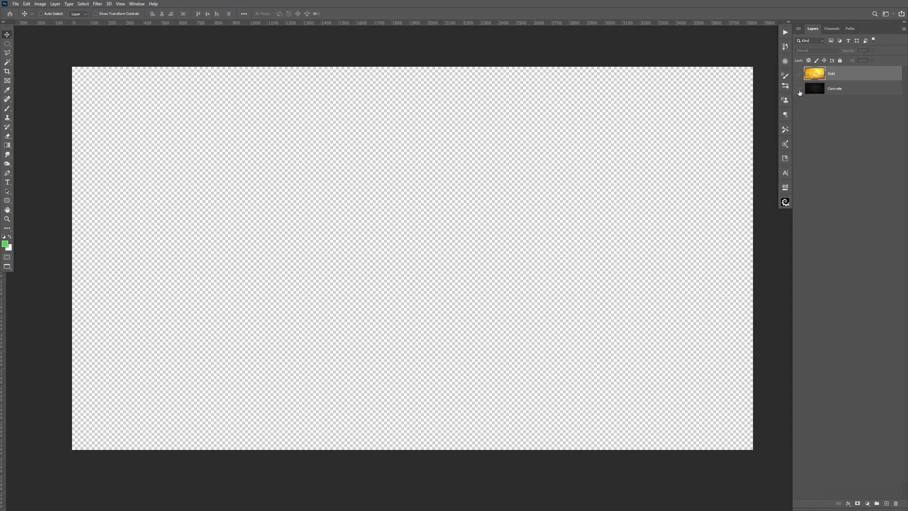
left_click(798, 88)
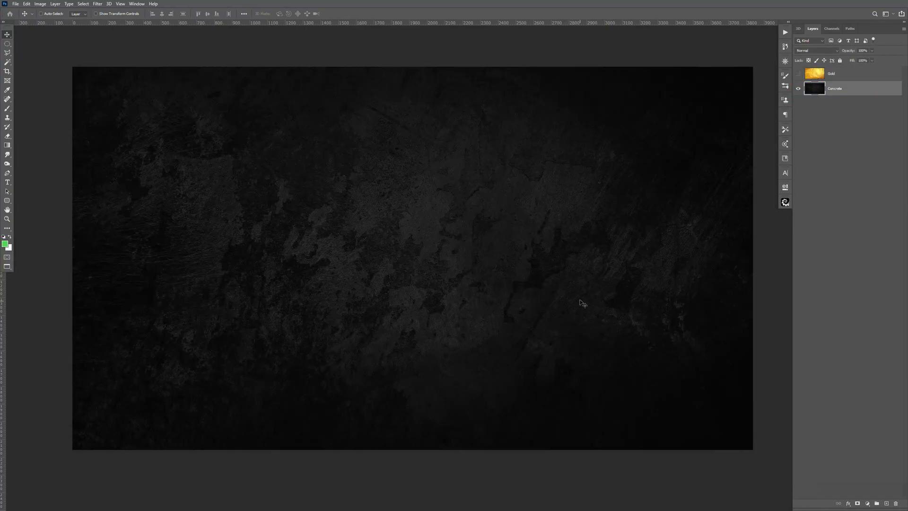
left_click(799, 74)
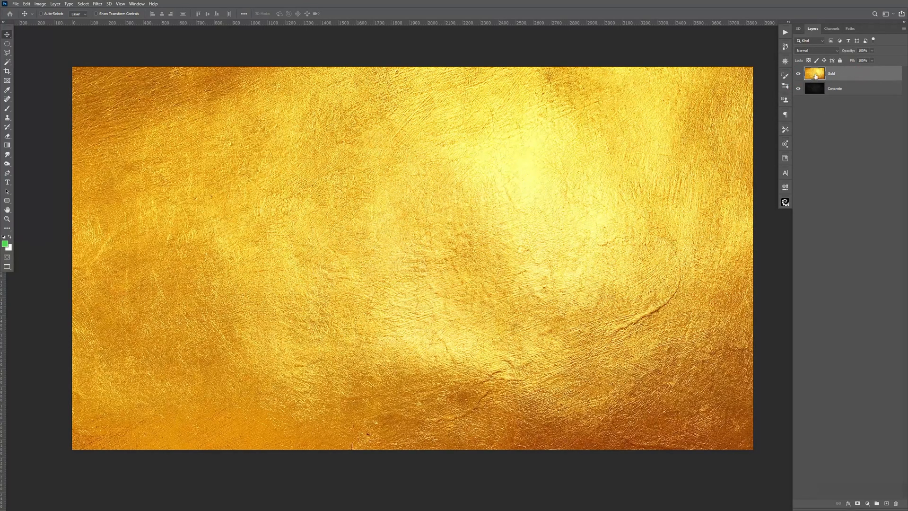
mouse_move(246, 180)
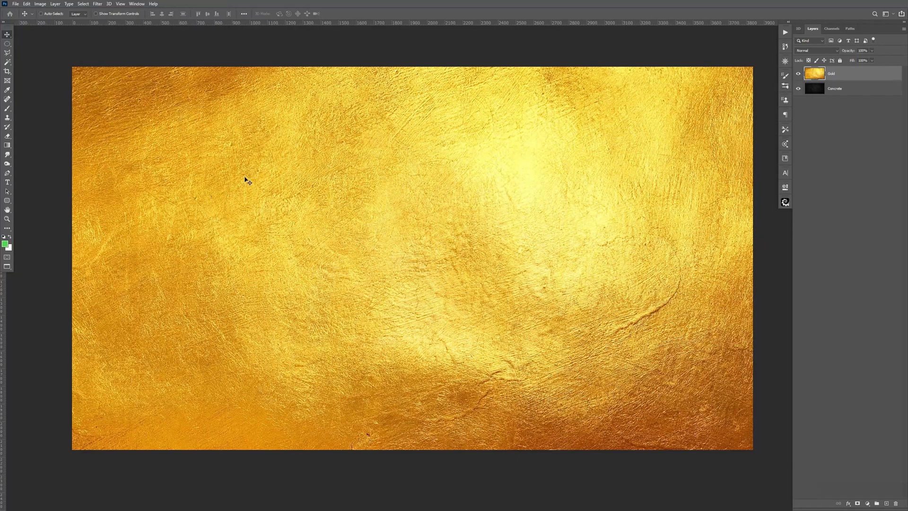
Step: Duplicate the white logo layer from FS_logo.psd into the Gold Text on Black Concrete document
left_click(136, 4)
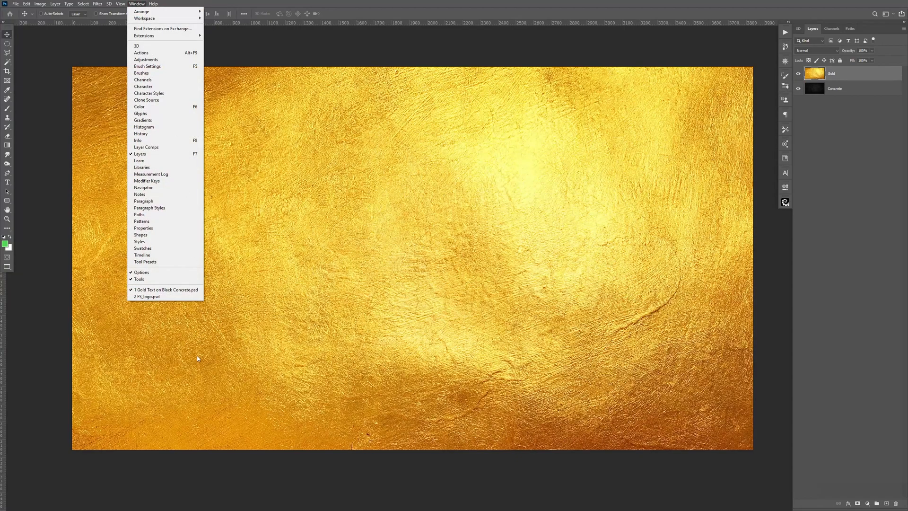
left_click(147, 296)
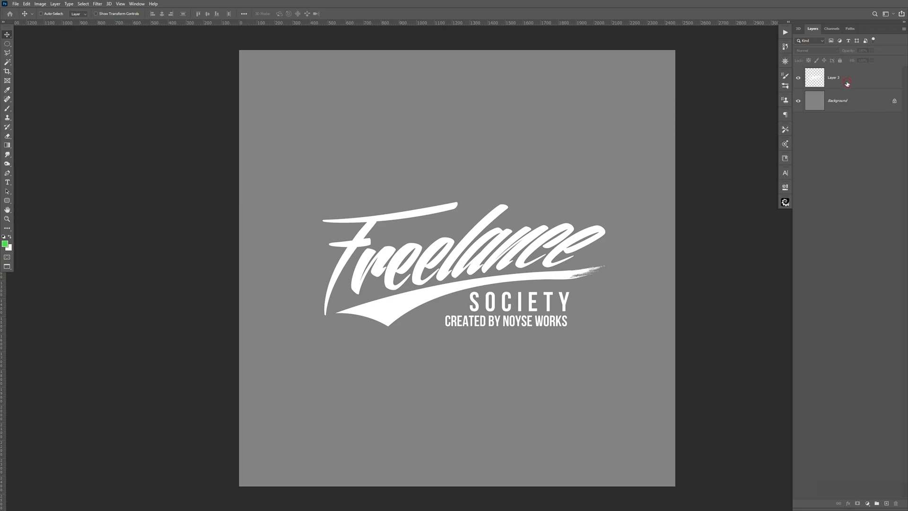
right_click(834, 78)
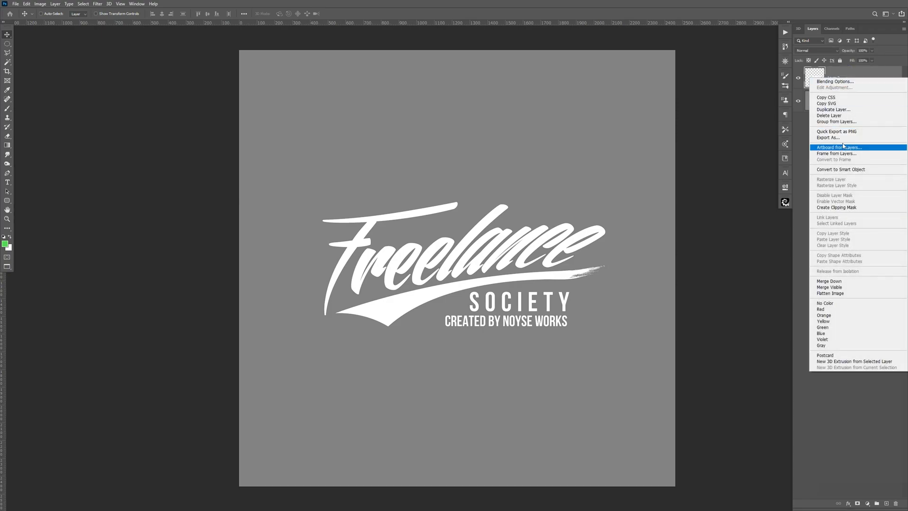
left_click(832, 110)
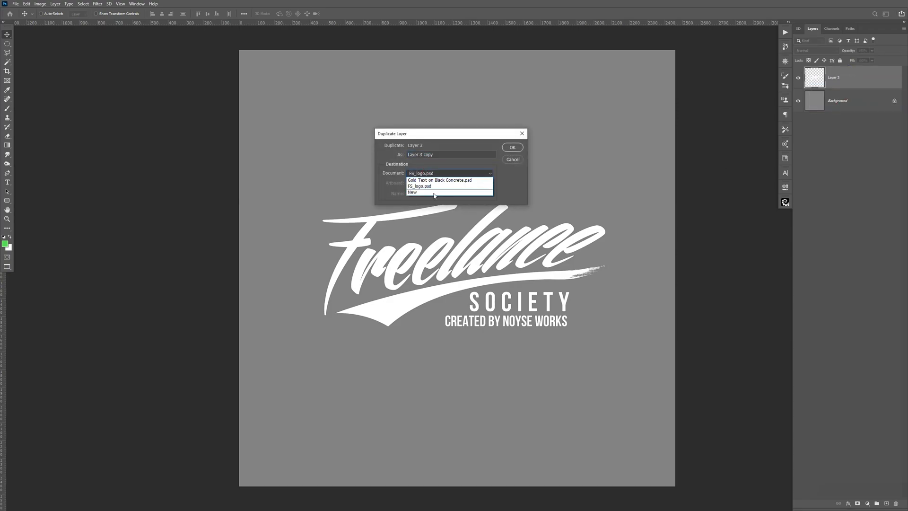
left_click(439, 180)
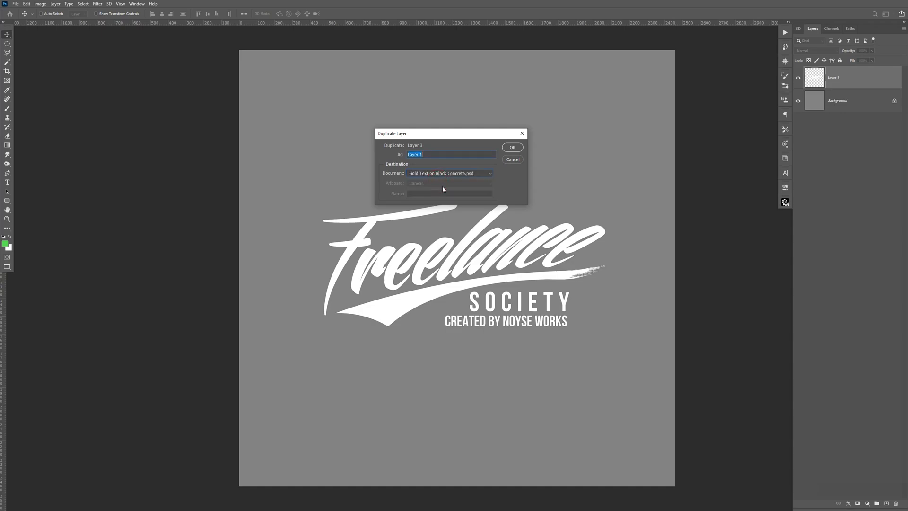
left_click(512, 159)
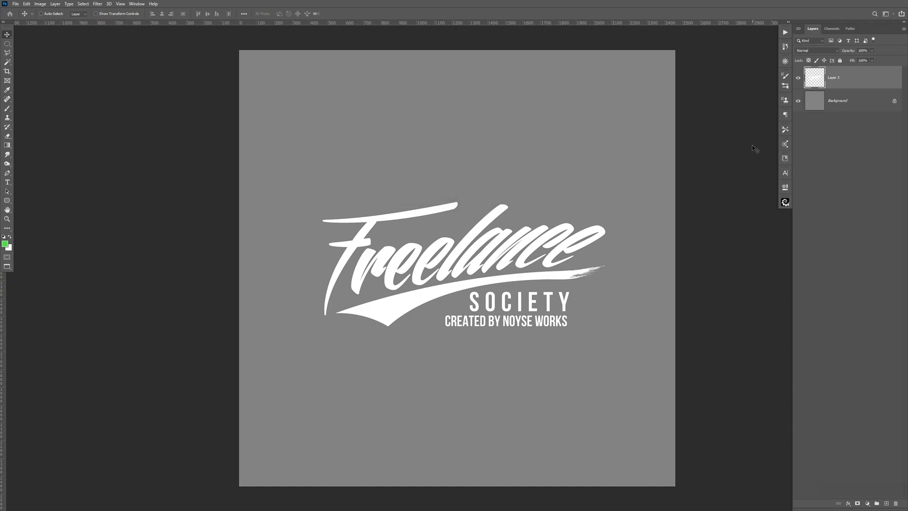
Step: Close the FS_logo.psd document without saving changes
key("ctrl+w")
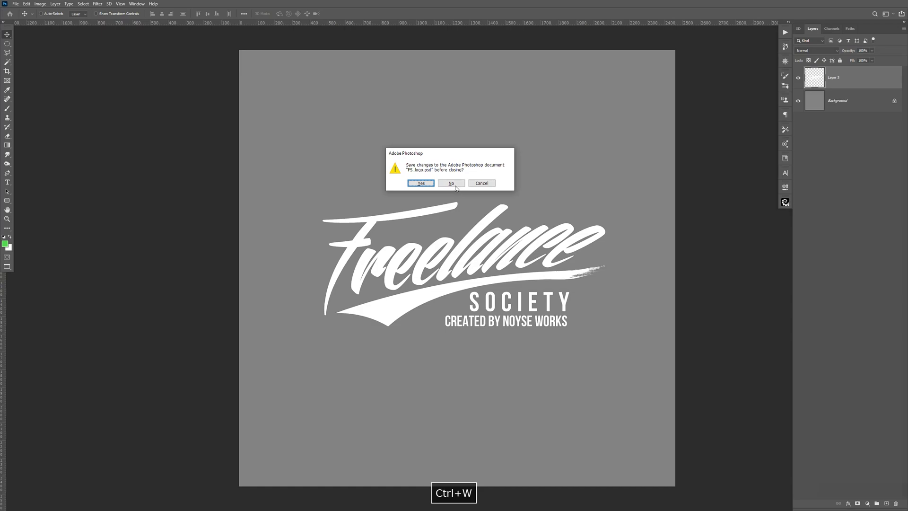
left_click(451, 183)
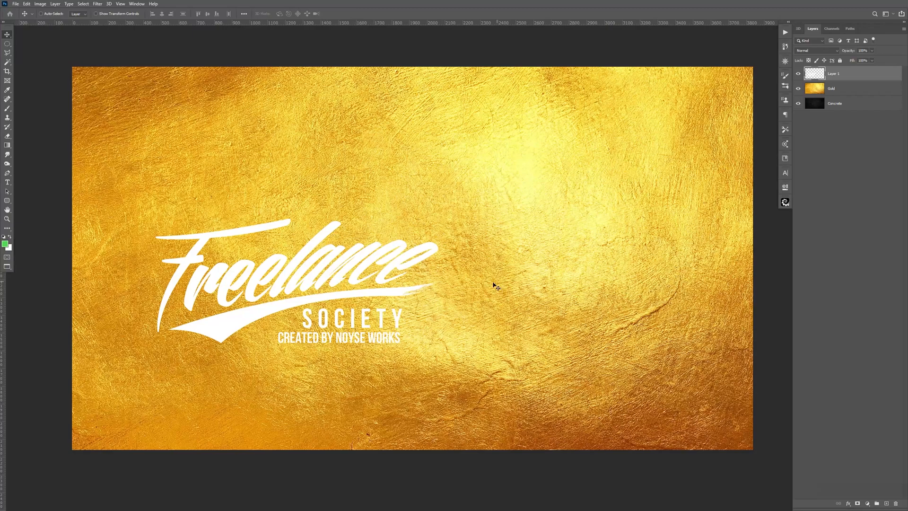
mouse_move(588, 177)
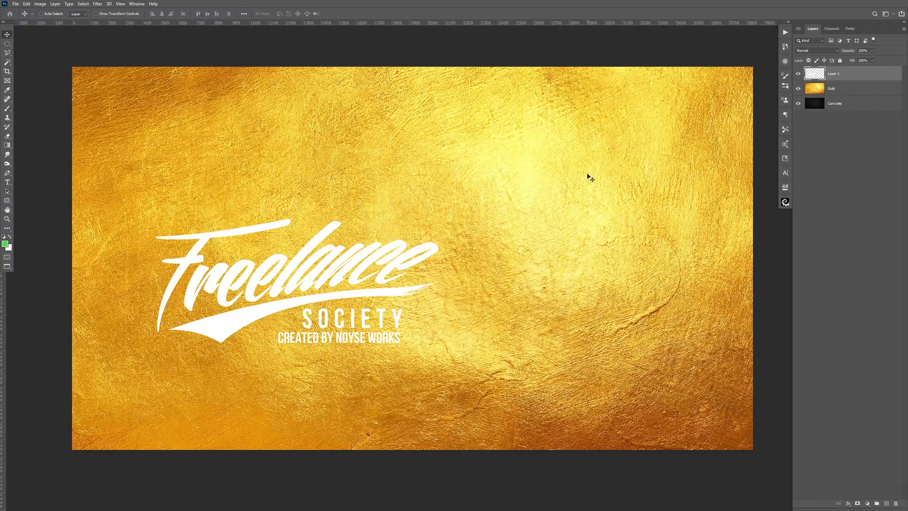
mouse_move(533, 55)
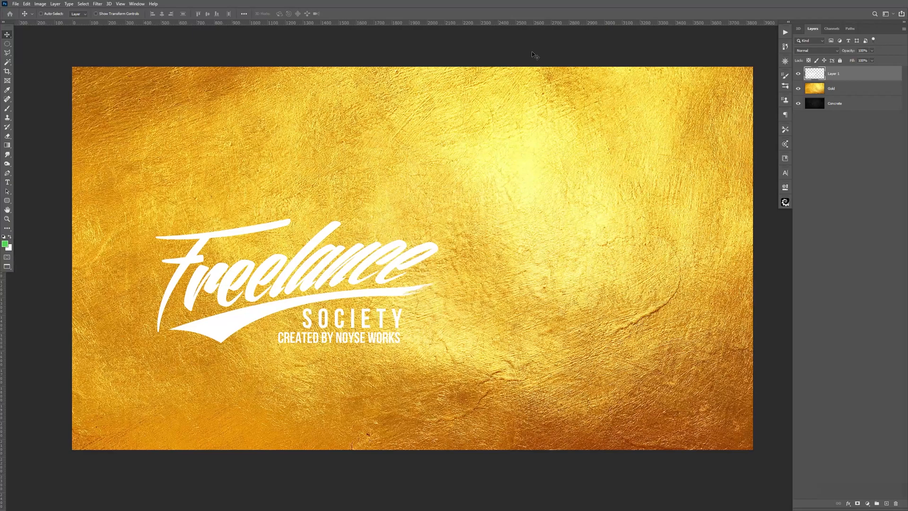
mouse_move(578, 15)
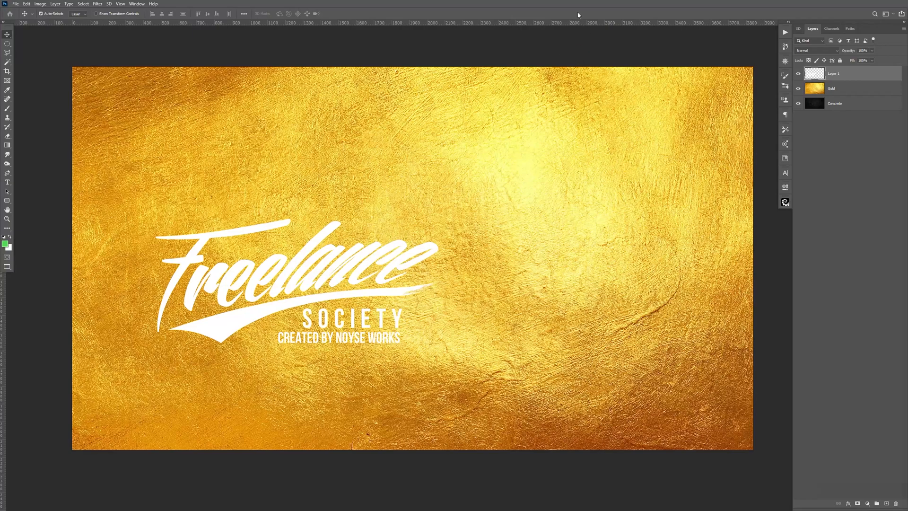
Step: Show rulers (Ctrl+R) and browse the View menu for centre guides on the gold canvas
key("ctrl+r")
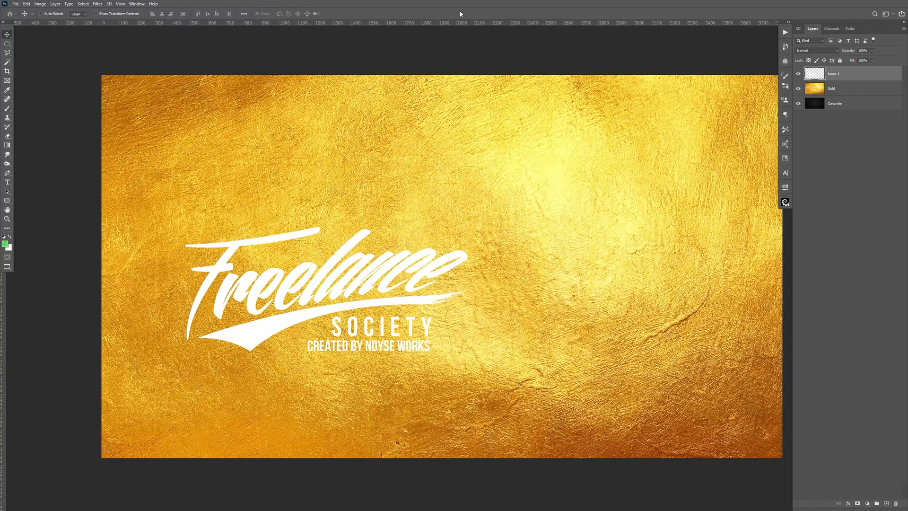
mouse_move(436, 90)
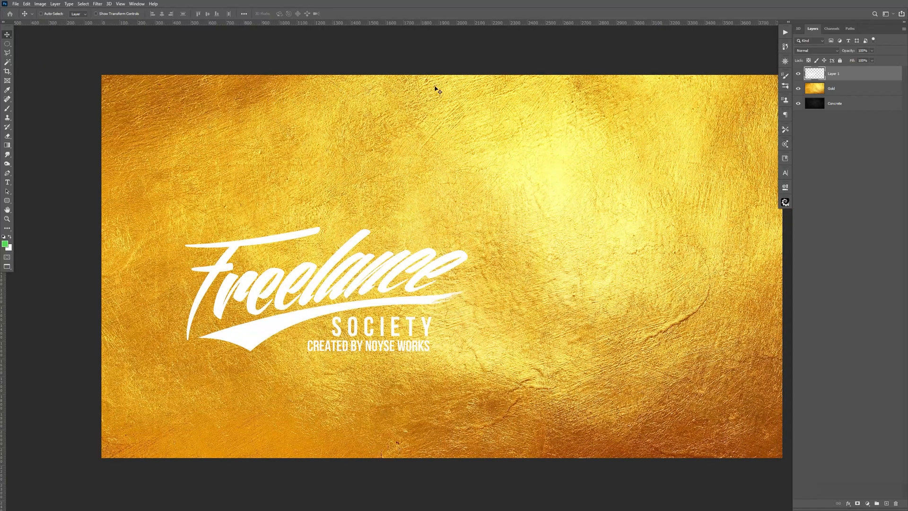
mouse_move(497, 25)
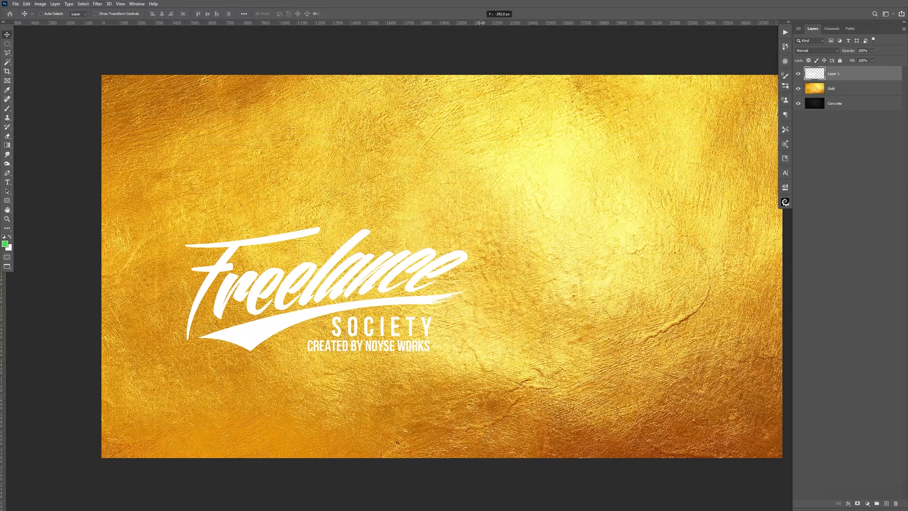
mouse_move(712, 269)
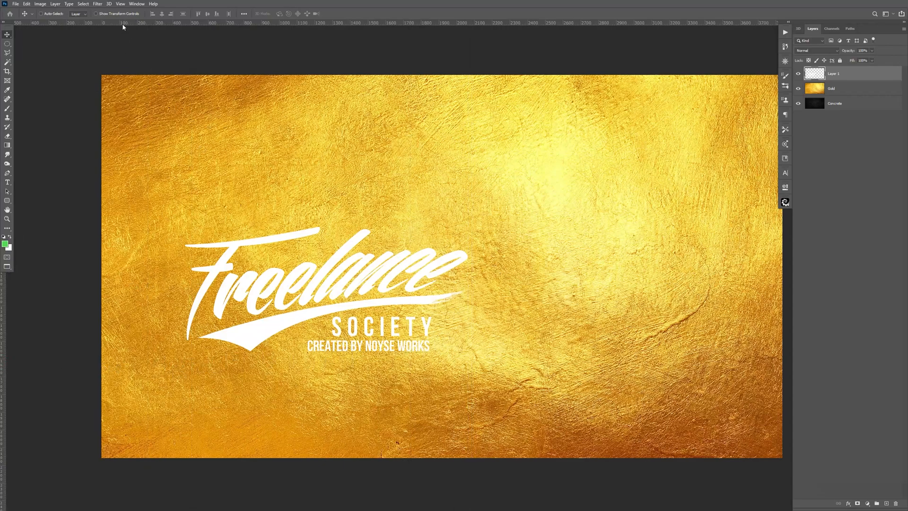
left_click(120, 4)
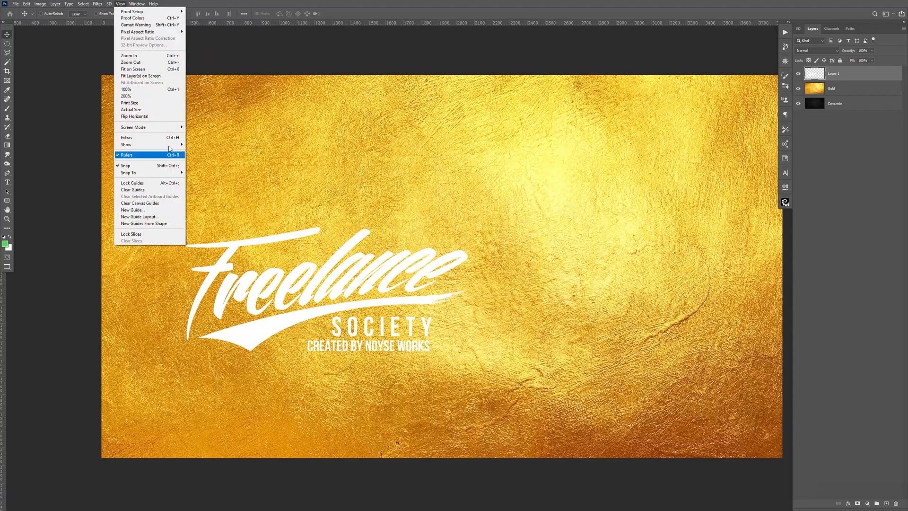
mouse_move(125, 166)
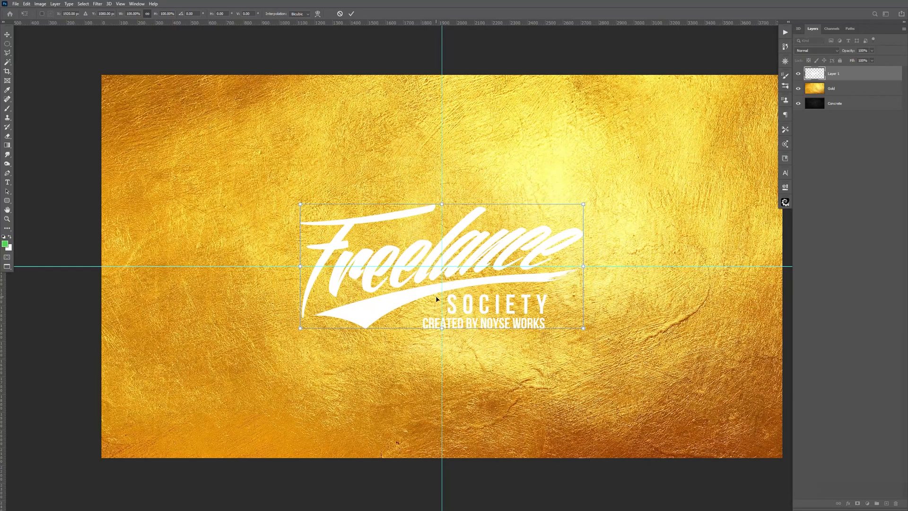
Step: Commit the logo placement, load its outline as a selection, hide it and activate the Gold layer
key("Return")
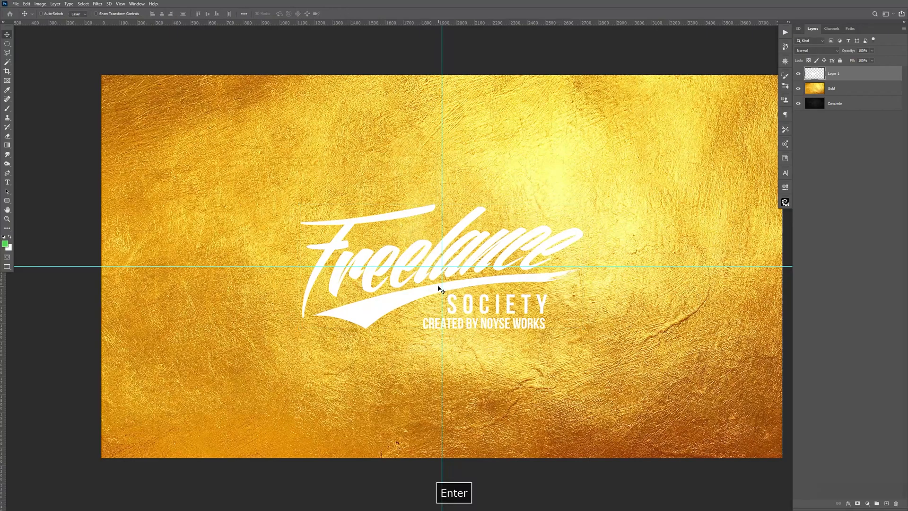
key("enter")
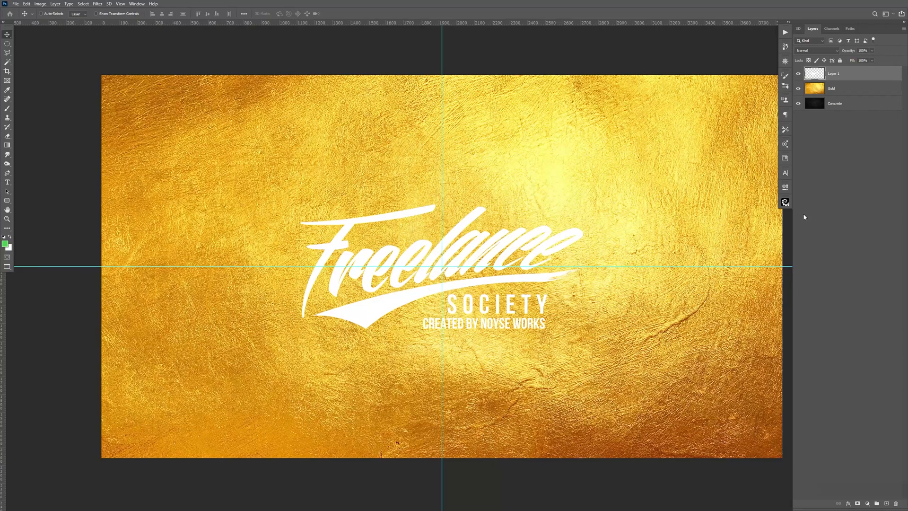
left_click(813, 72)
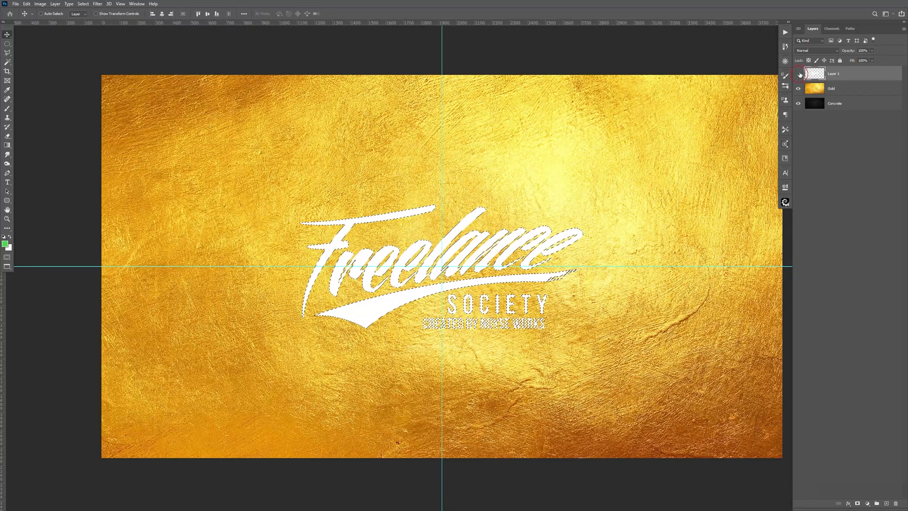
left_click(799, 74)
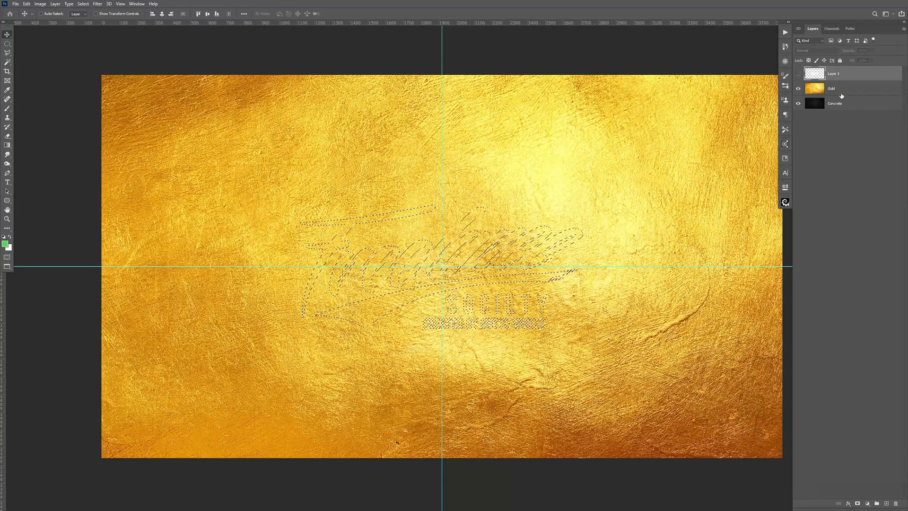
left_click(834, 88)
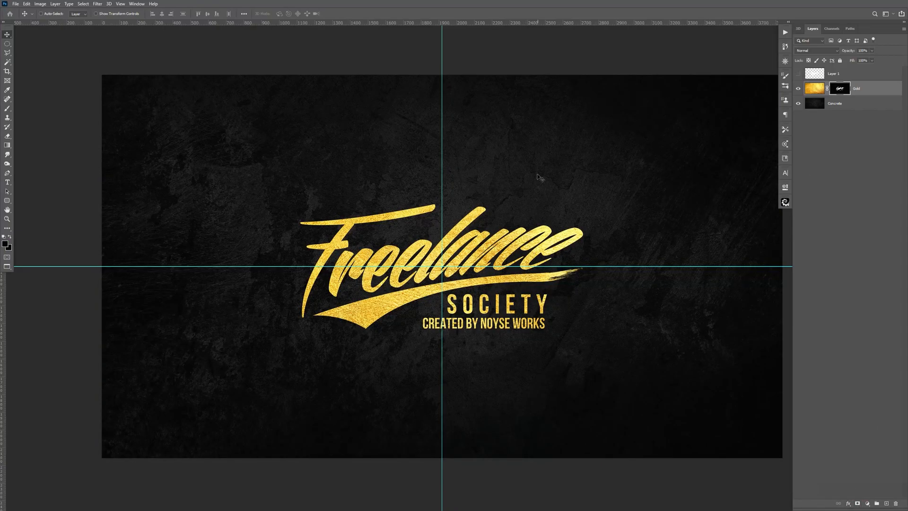
Step: Hide the guides and hide the gold logo layer, leaving bare concrete
key("ctrl+h")
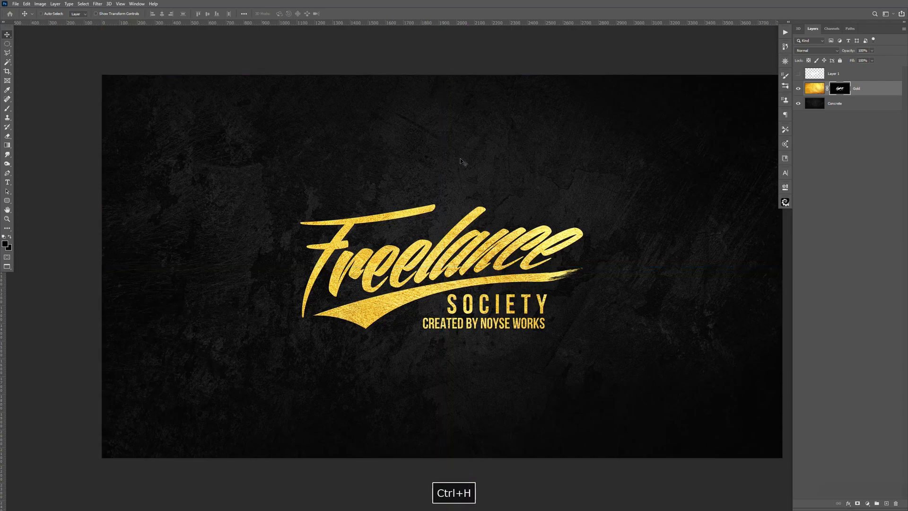
left_click(798, 87)
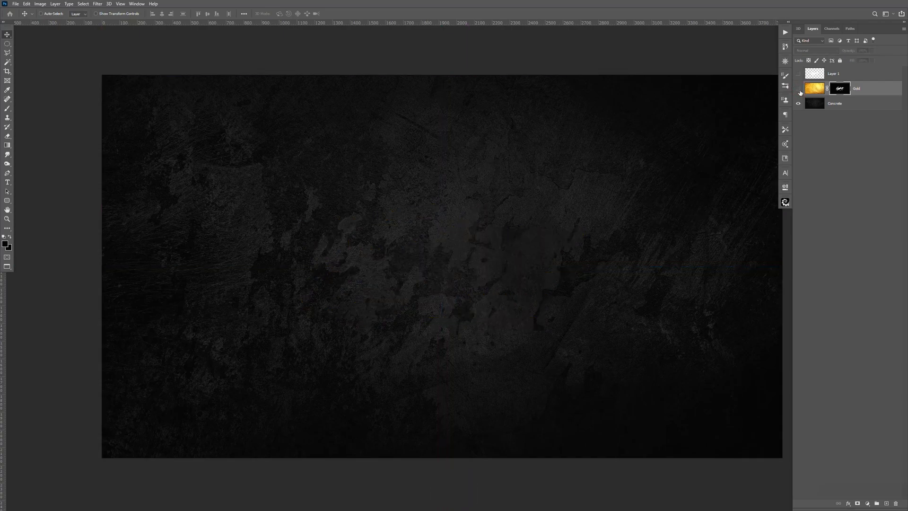
left_click(798, 88)
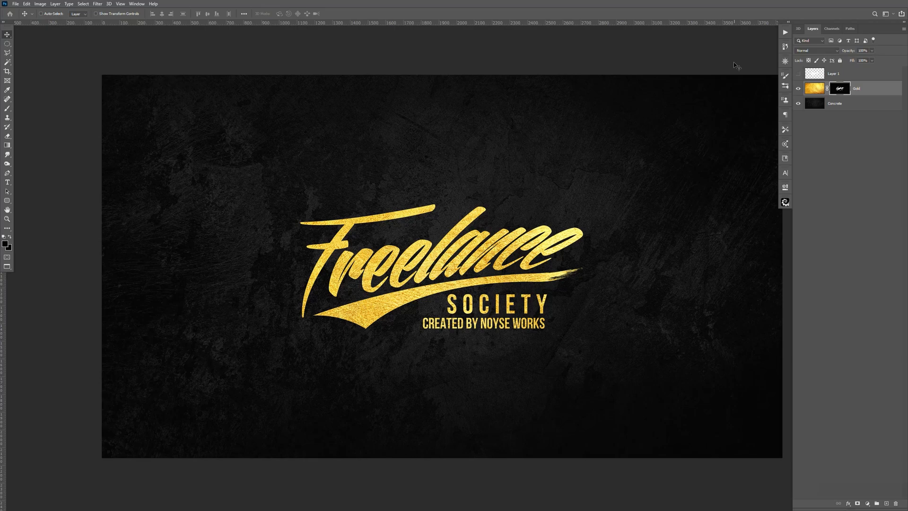
mouse_move(551, 177)
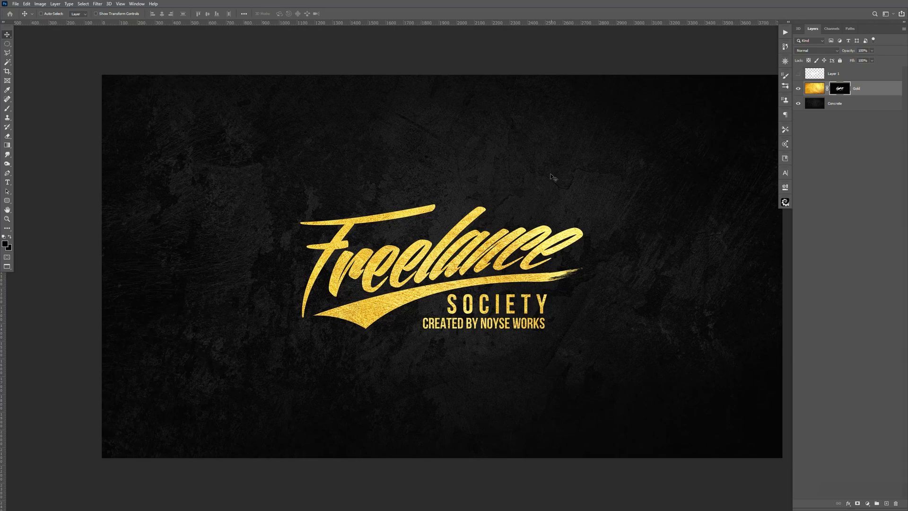
mouse_move(505, 164)
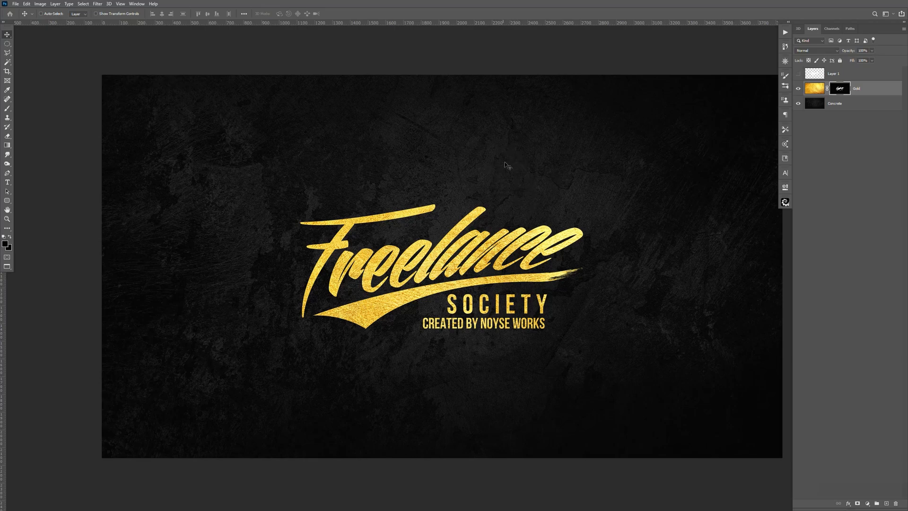
mouse_move(555, 161)
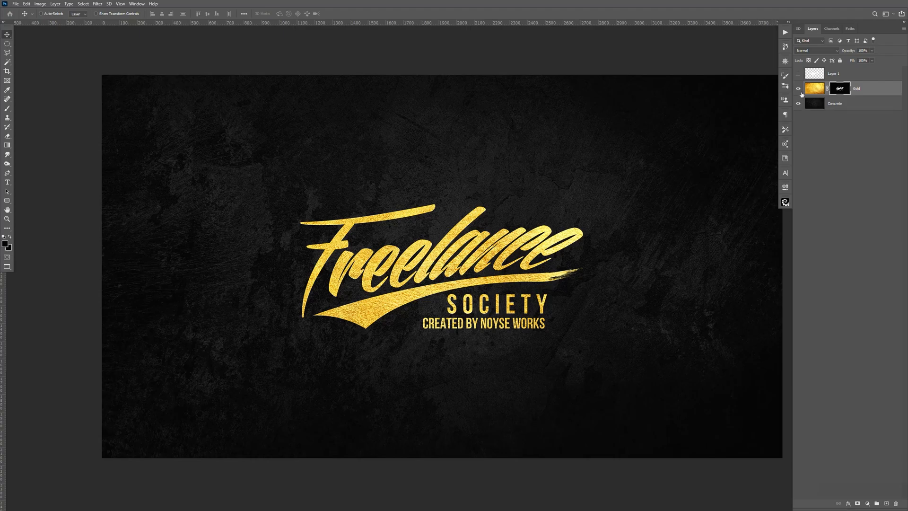
left_click(798, 87)
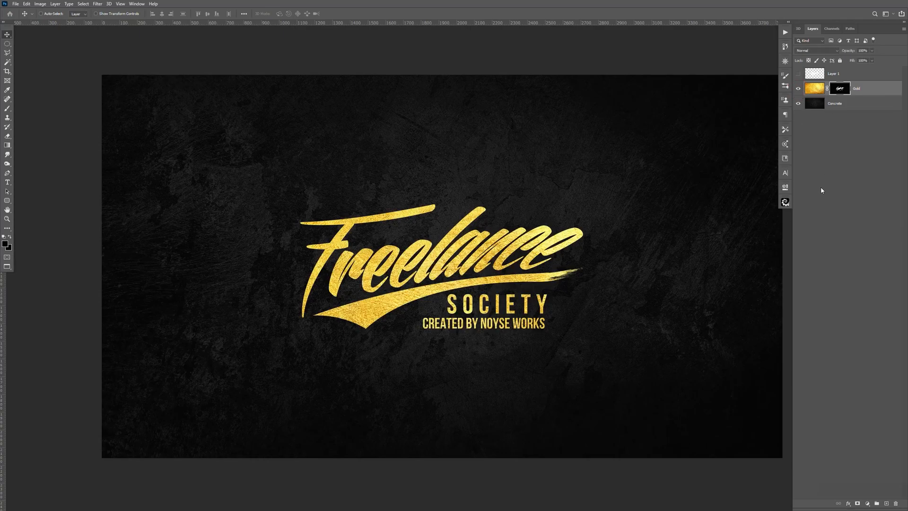
left_click(799, 88)
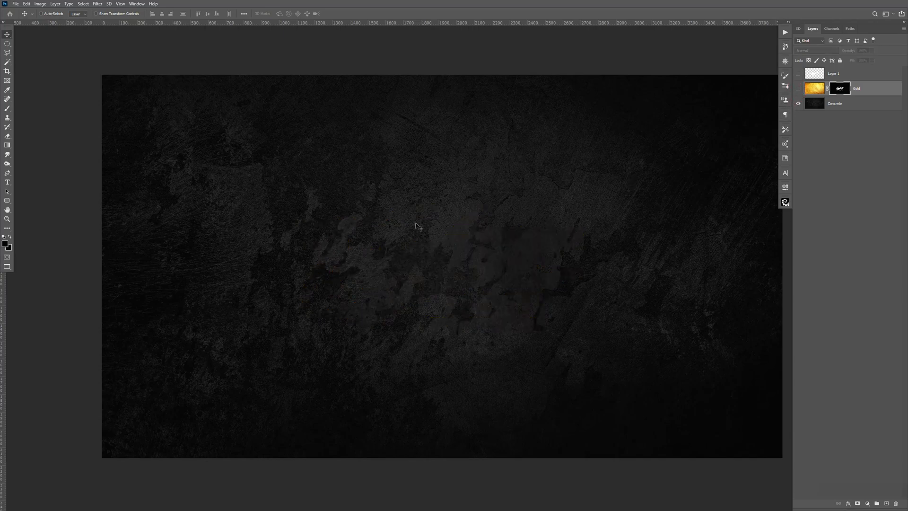
Step: Add a white 'GOLD TEXT' type layer and enlarge it with Free Transform at the canvas centre
left_click(8, 181)
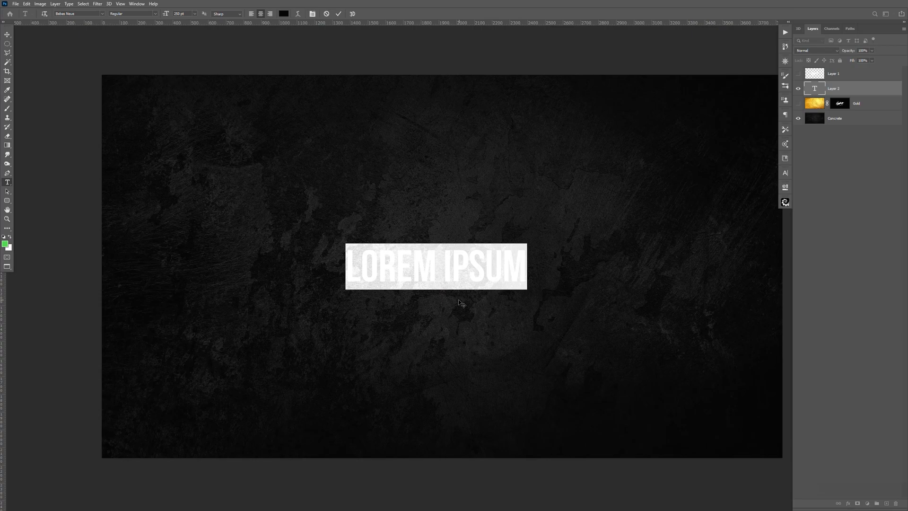
type("GOLD TEXT")
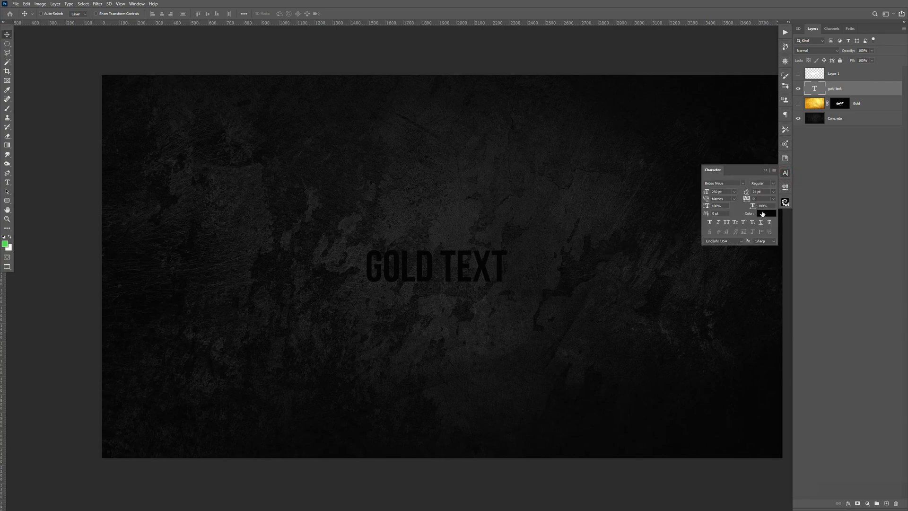
left_click(765, 212)
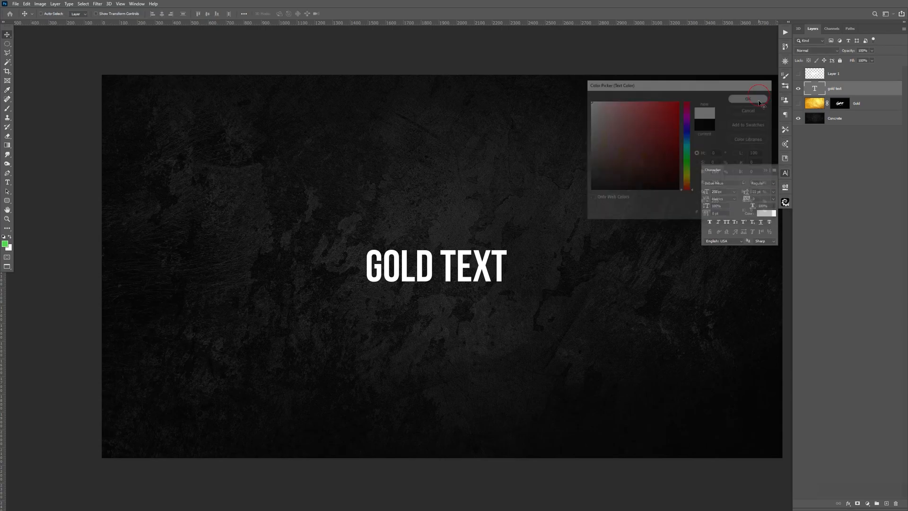
left_click(747, 99)
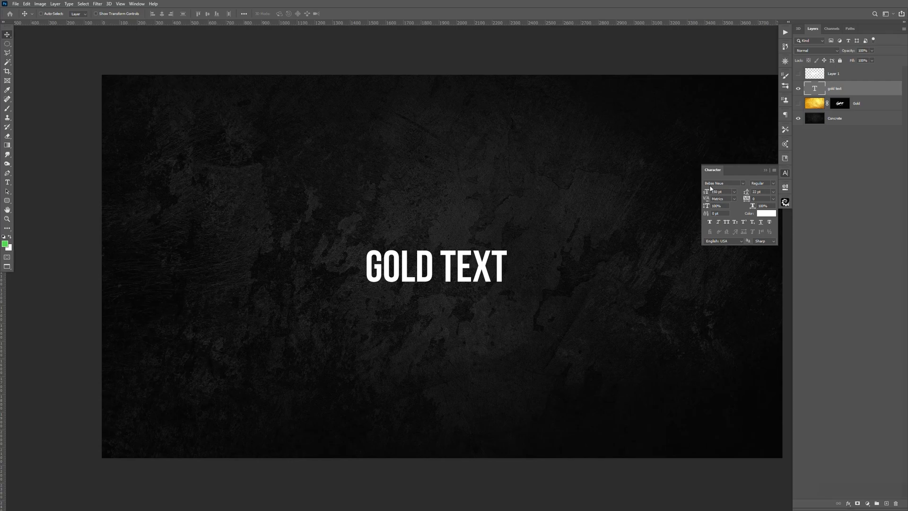
mouse_move(715, 180)
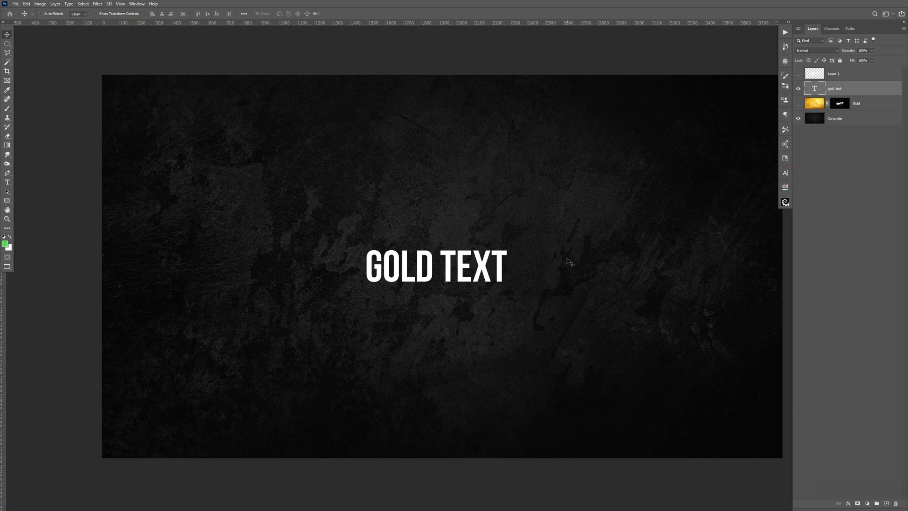
key("ctrl+t")
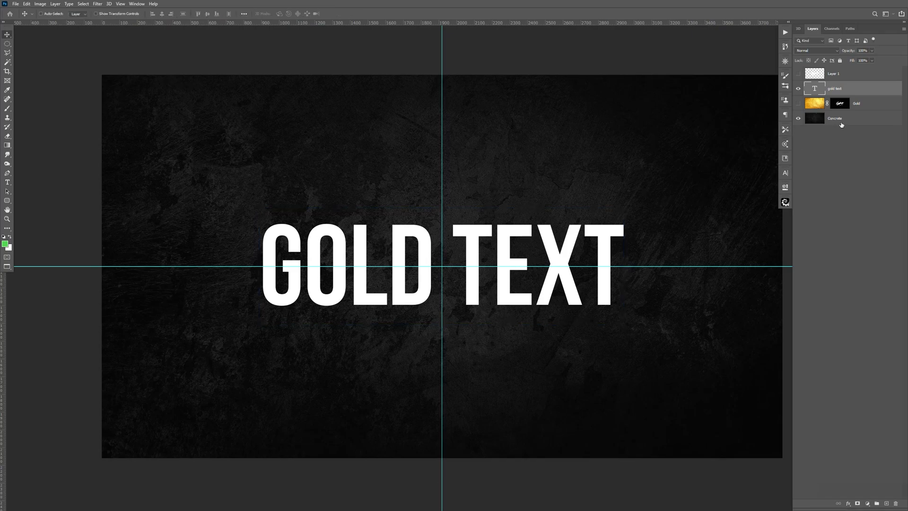
Step: Duplicate the Gold layer, mask the copy to the GOLD TEXT lettering outline, and save
left_click(856, 103)
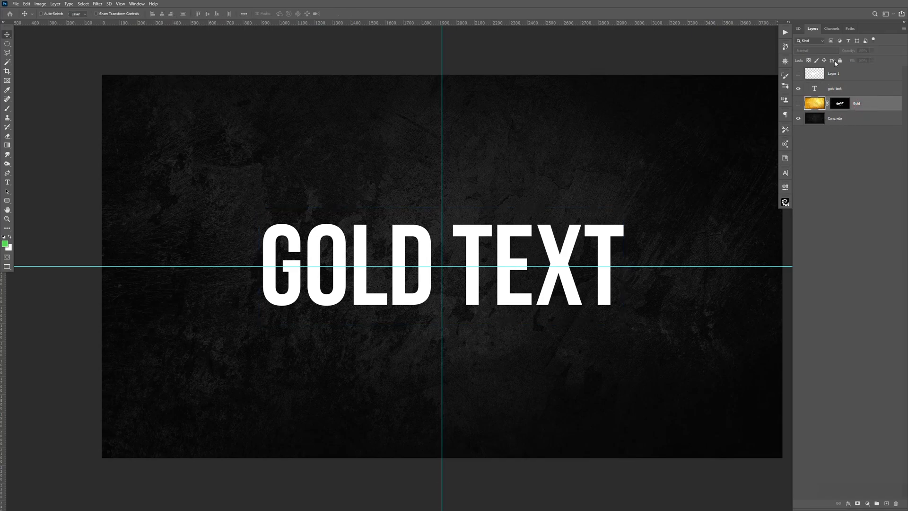
key("Ctrl+J")
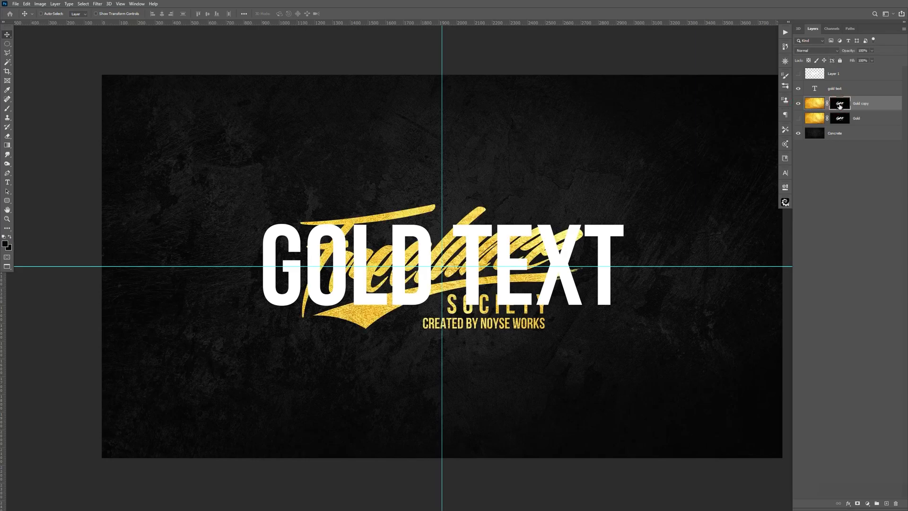
right_click(839, 104)
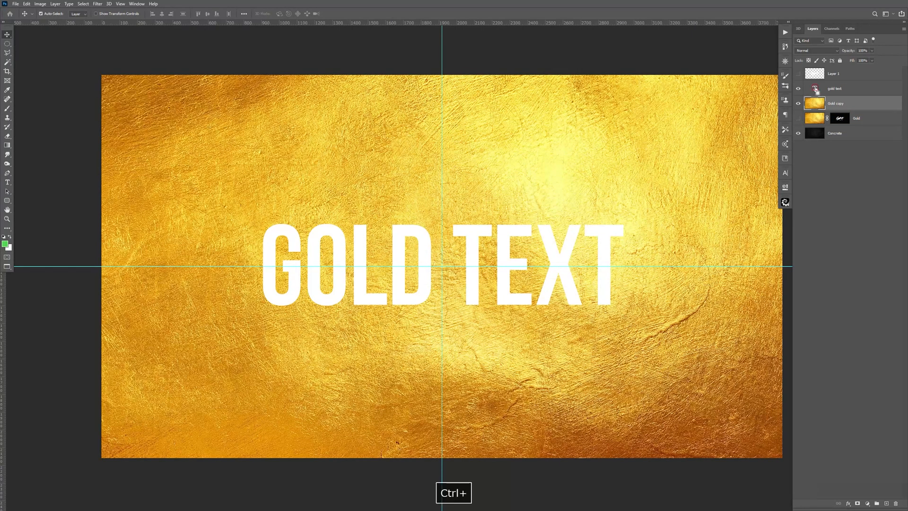
left_click(815, 89)
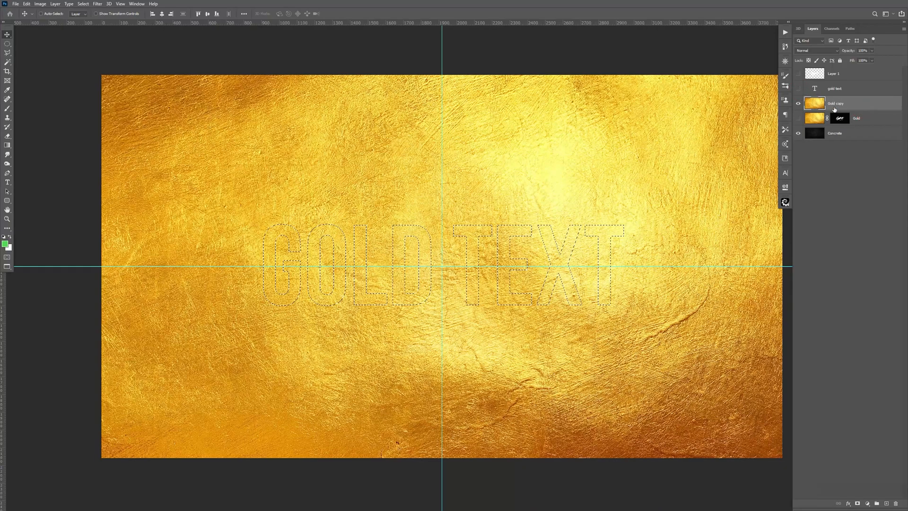
left_click(858, 502)
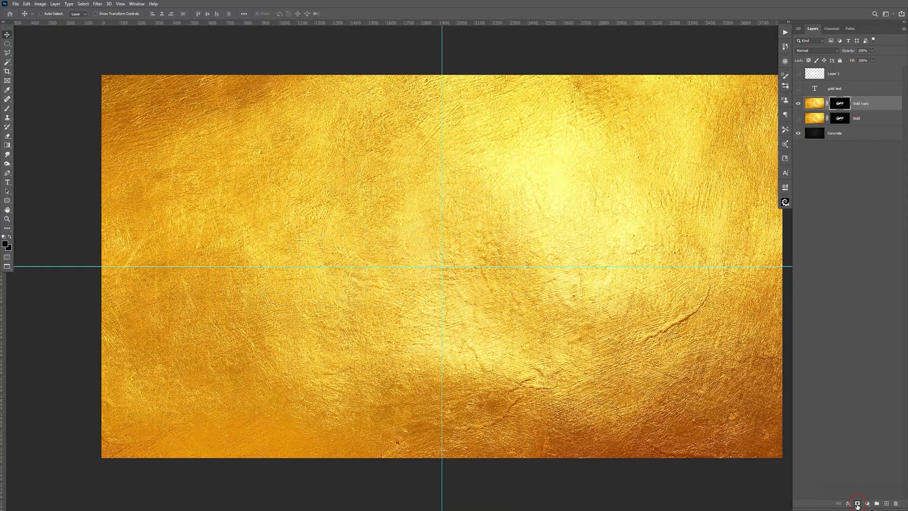
key("ctrl+s")
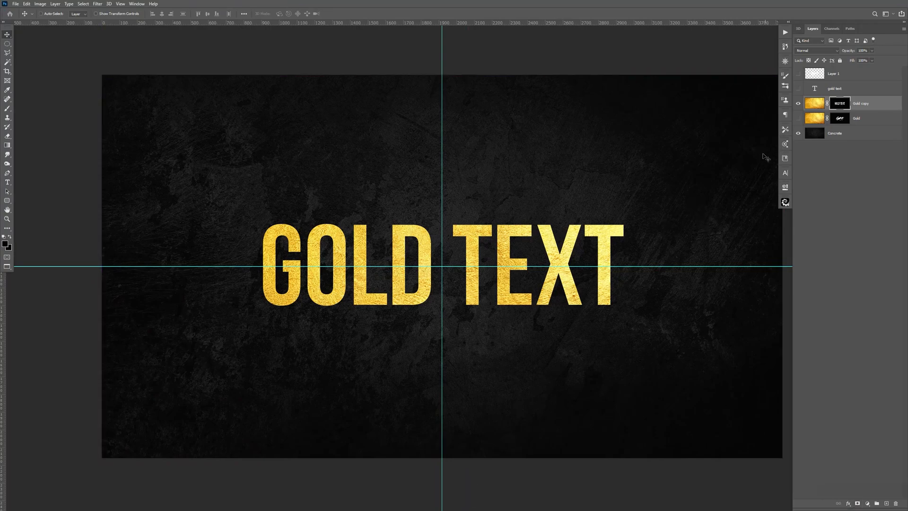
mouse_move(514, 264)
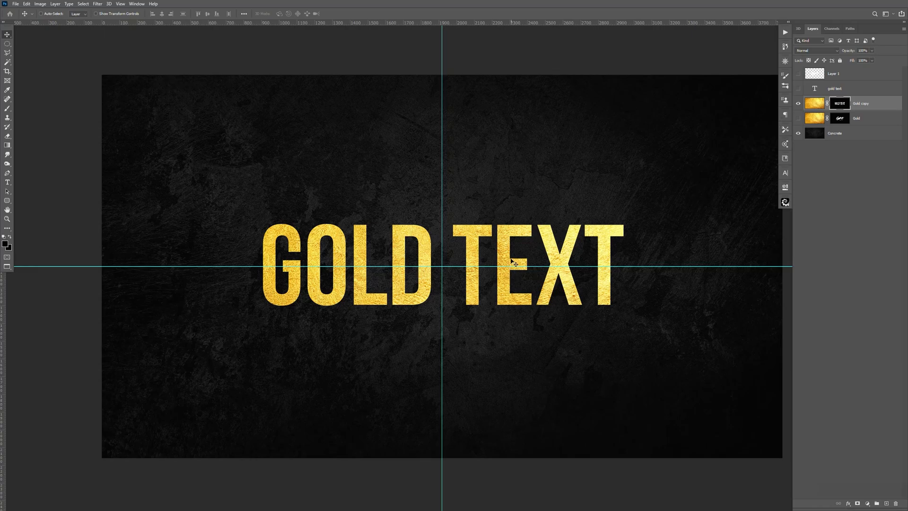
Step: Toggle layer visibility so the gold lettering shows over concrete with the logo version hidden
left_click(798, 89)
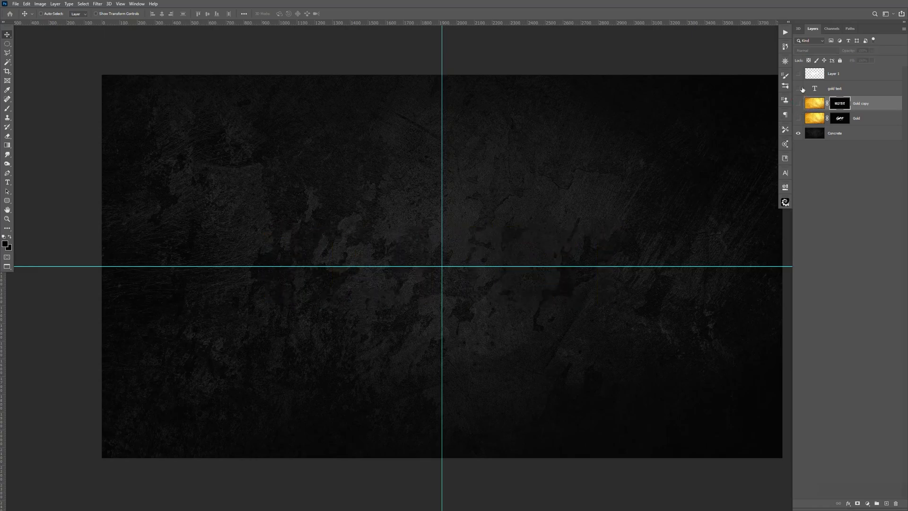
left_click(798, 118)
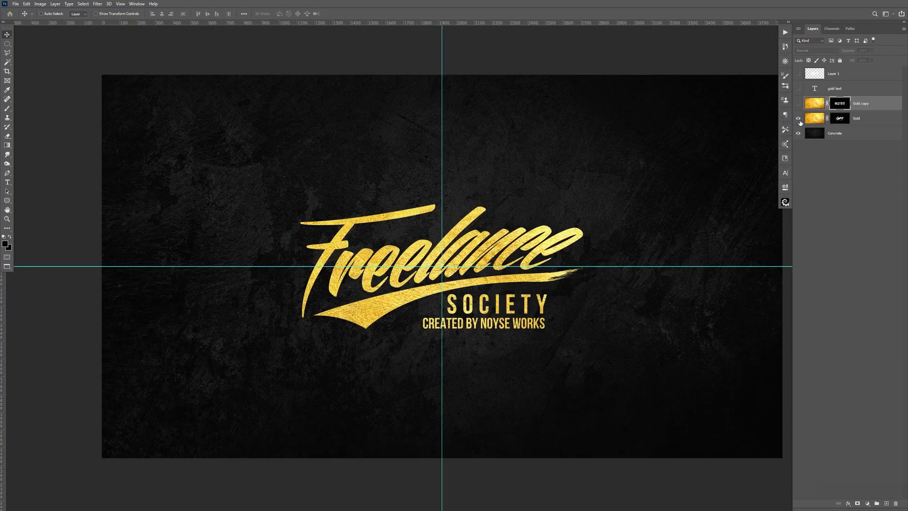
left_click(800, 103)
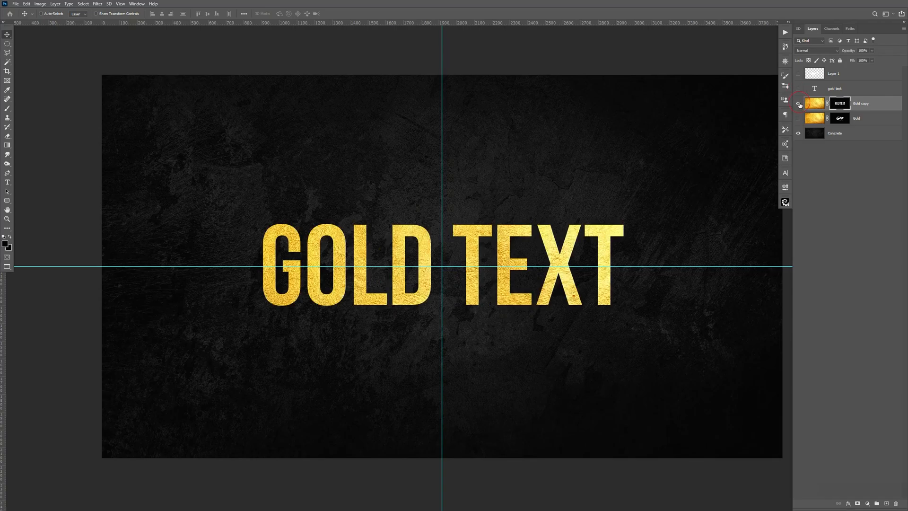
left_click(799, 104)
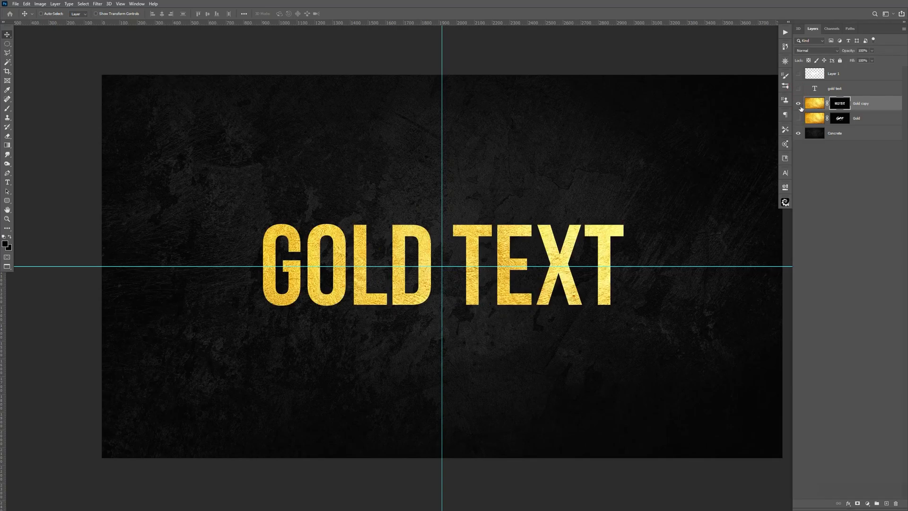